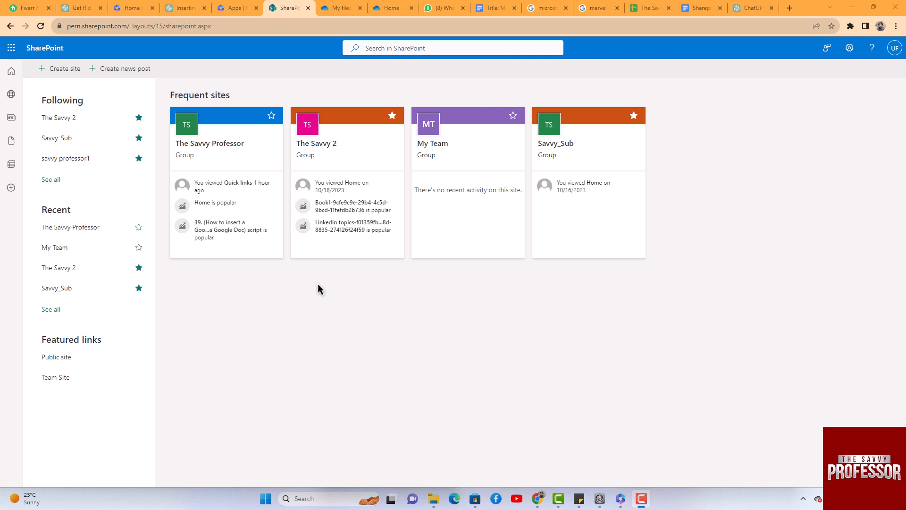
mouse_move(251, 196)
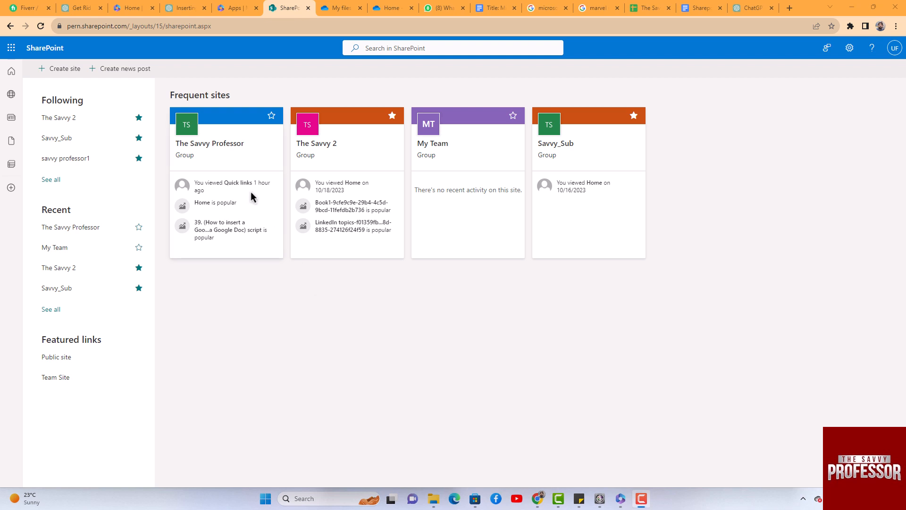
Open The Savvy Professor site from Frequent sites and head to its Documents library
click(209, 142)
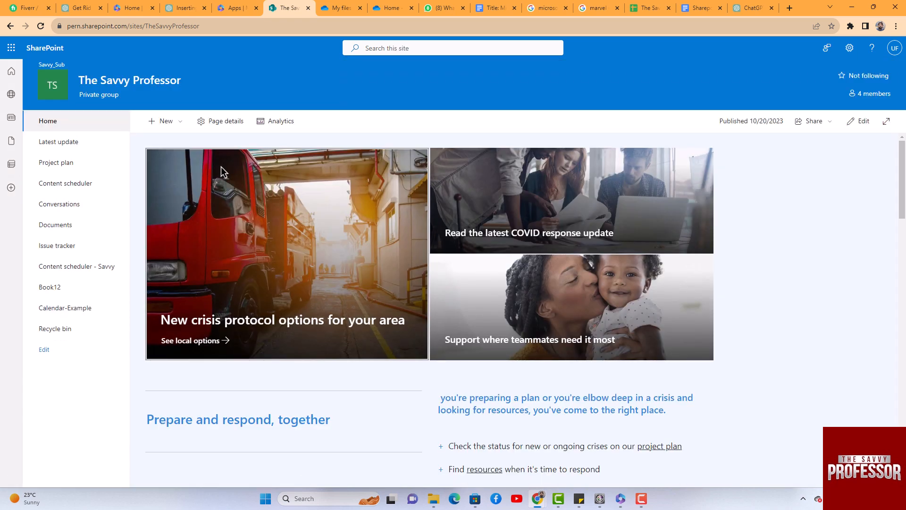
click(55, 225)
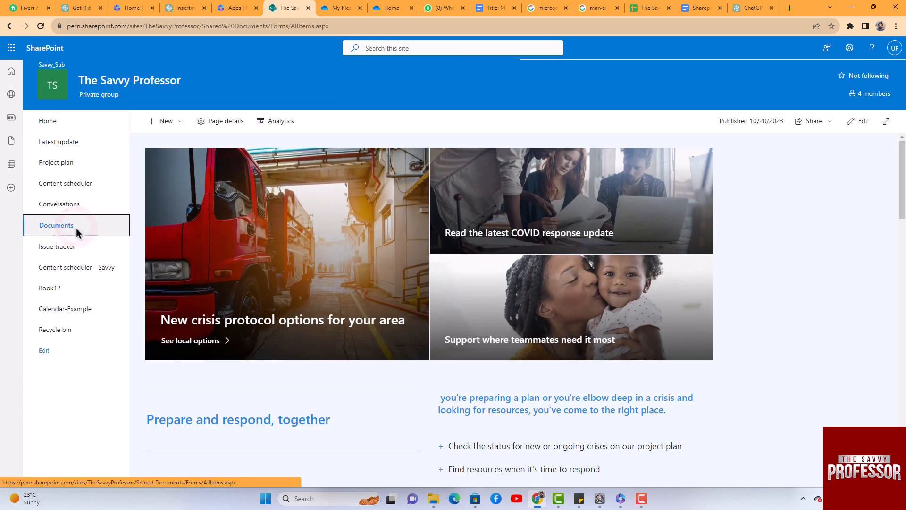
Show the Documents library's Word files and start Sync from the command bar
click(56, 225)
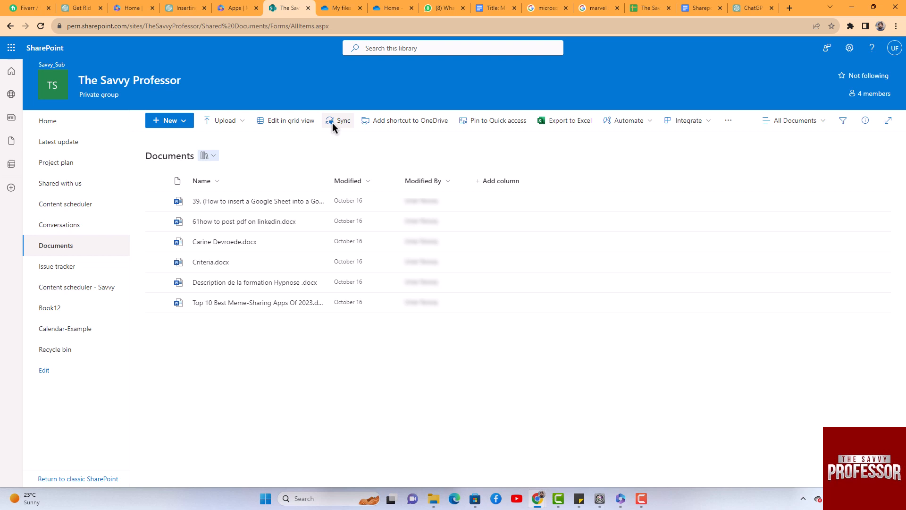
click(338, 120)
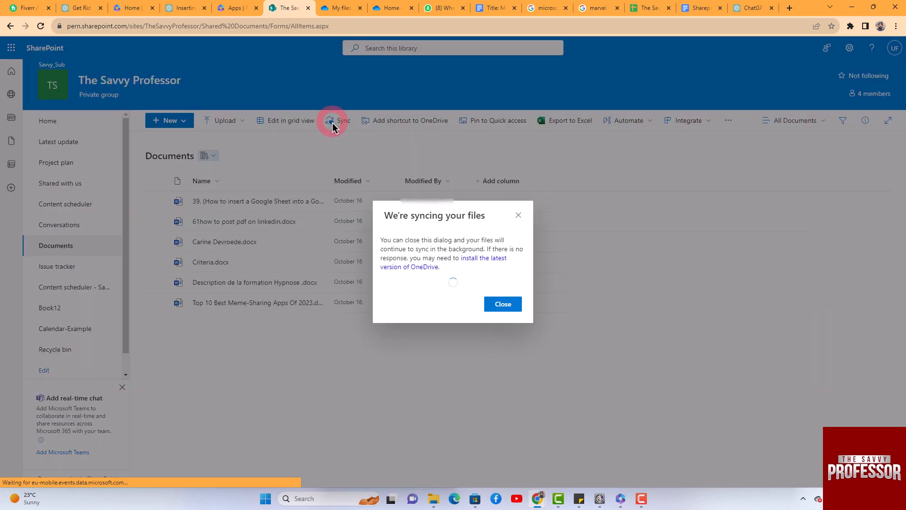
Cancel the Open Microsoft OneDrive prompt and close the We're syncing your files notice
click(336, 120)
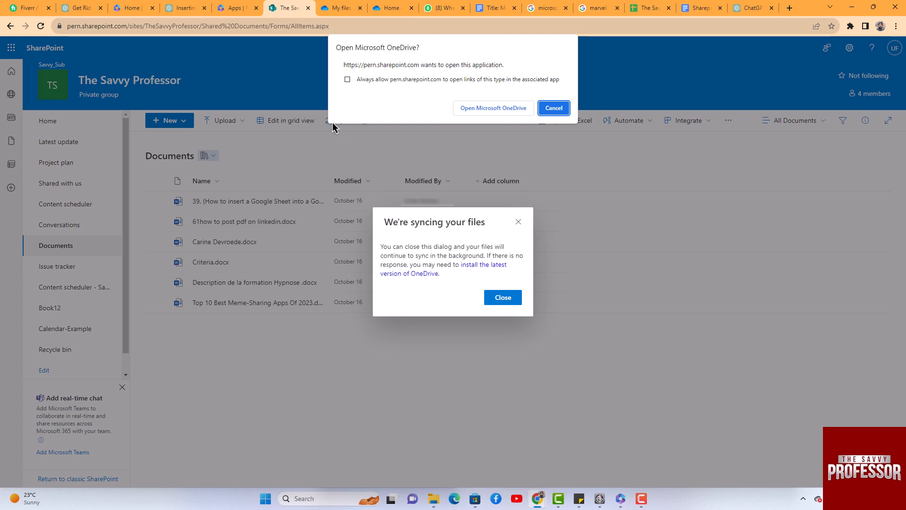
mouse_move(553, 108)
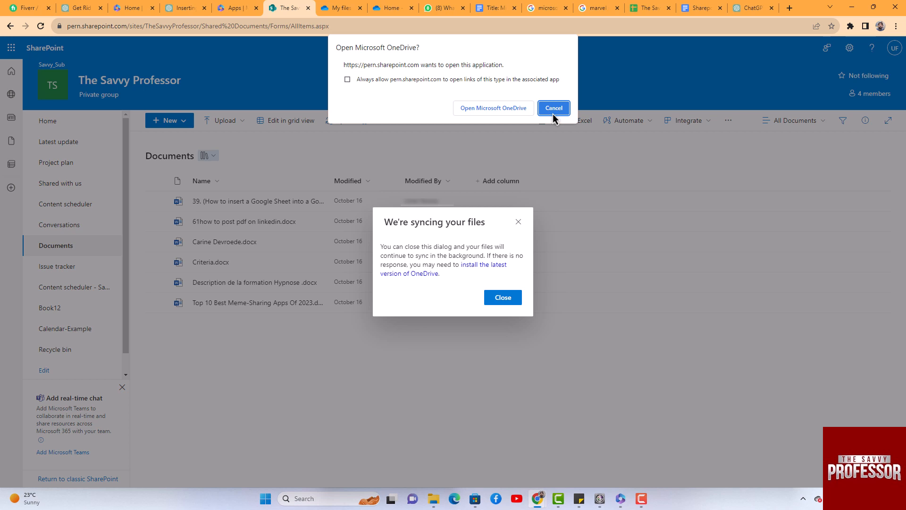
click(553, 108)
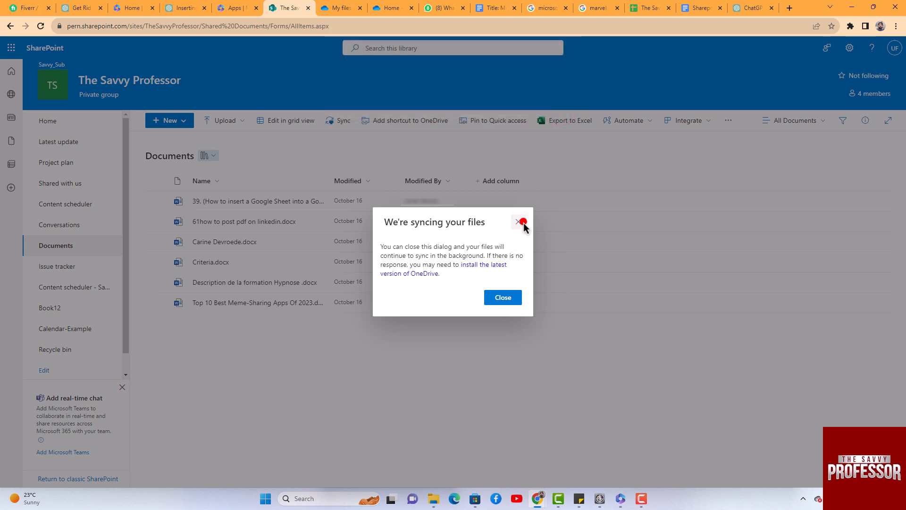
click(521, 222)
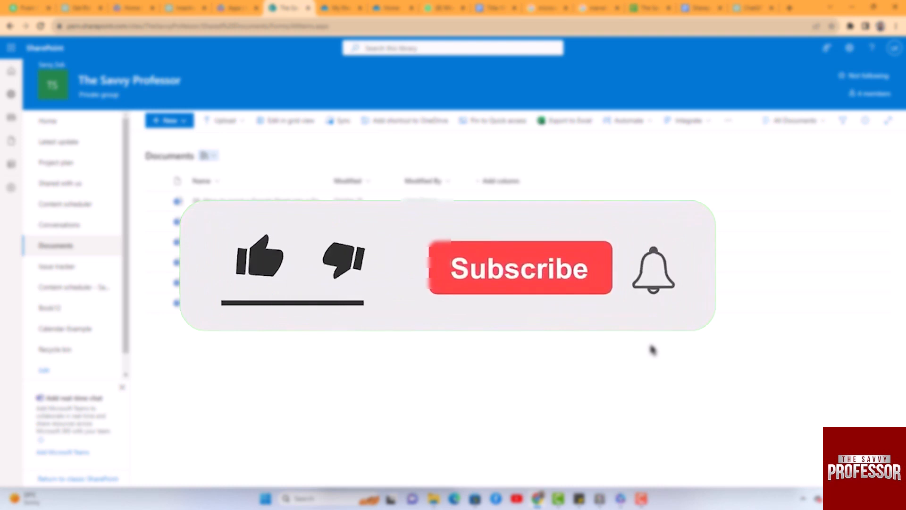
click(258, 256)
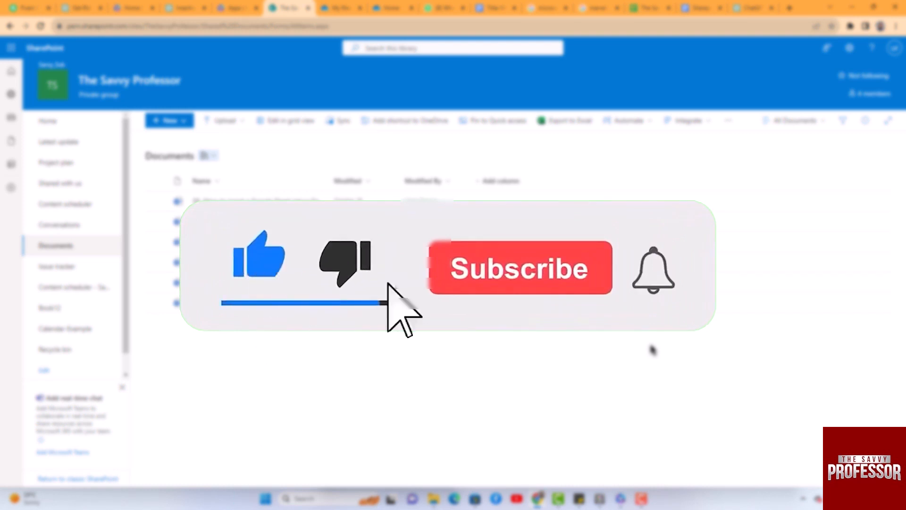